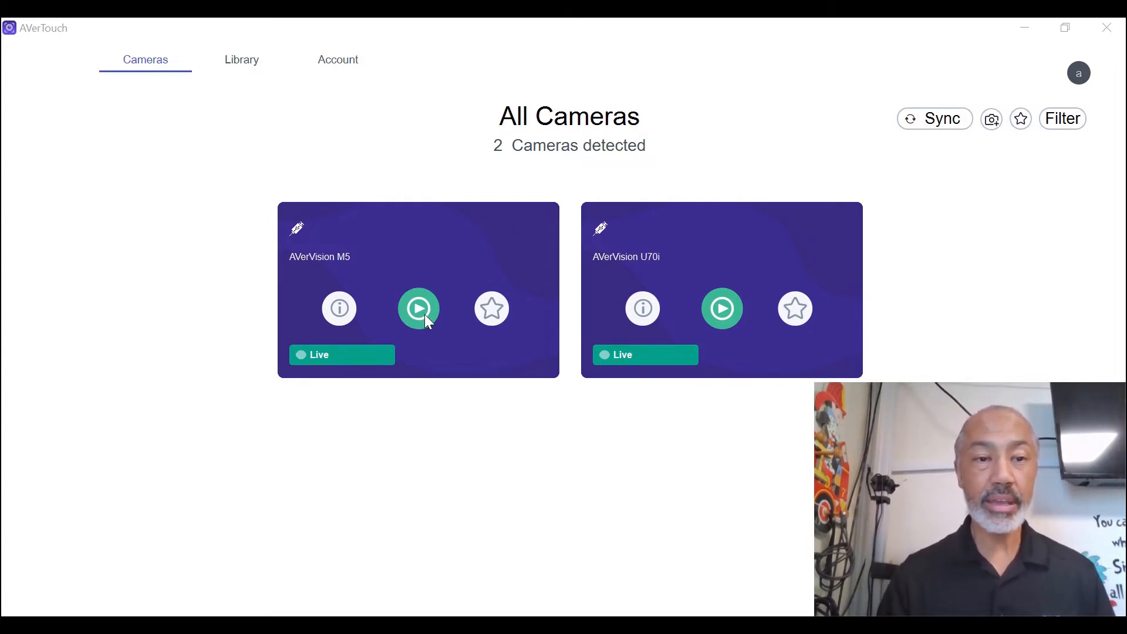
Step: Start the AVerVision M5 live preview showing the Crayola pencil box
{"action": "left_click", "coordinate": [418, 309]}
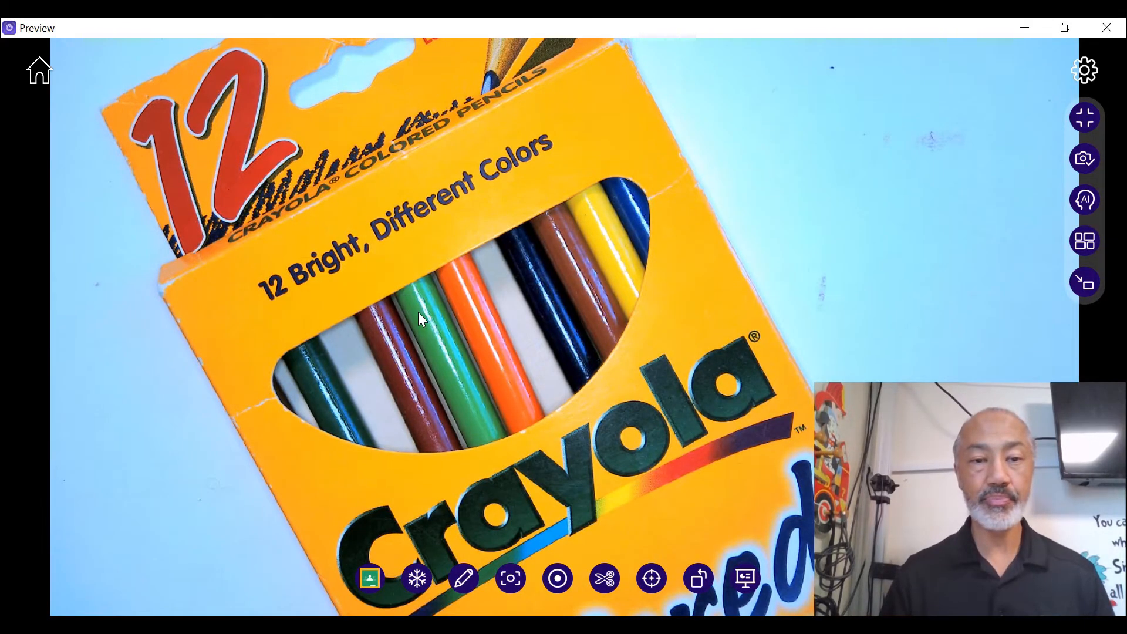
{"action": "mouse_move", "coordinate": [633, 143]}
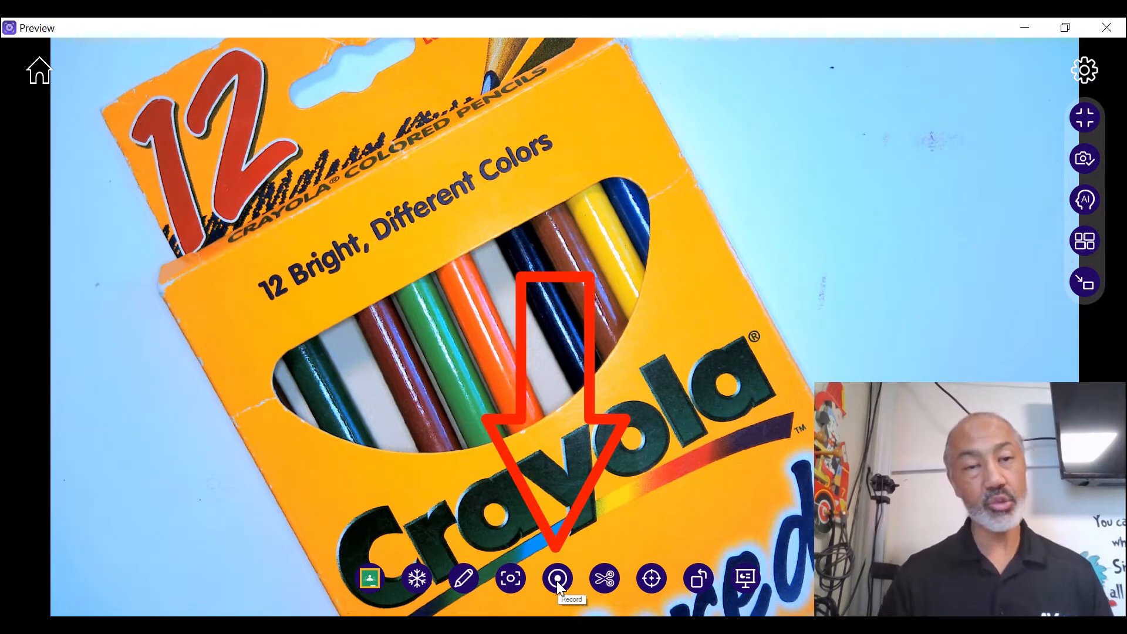
Step: Record about ten seconds of the pencil-box camera view, then stop recording
{"action": "left_click", "coordinate": [558, 578]}
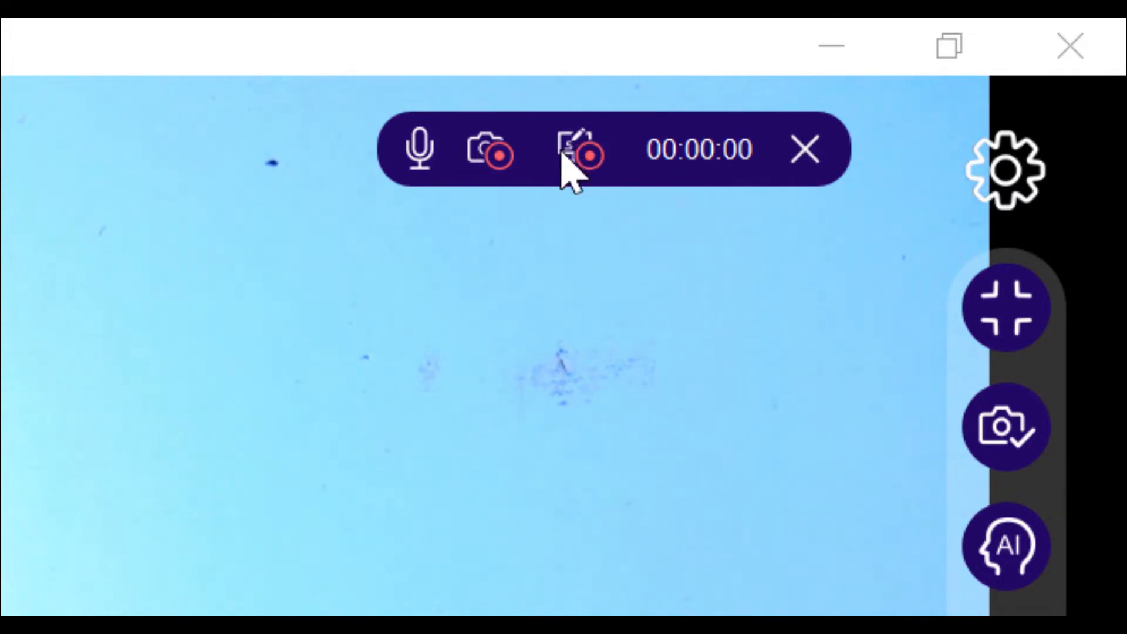
{"action": "left_click", "coordinate": [579, 149]}
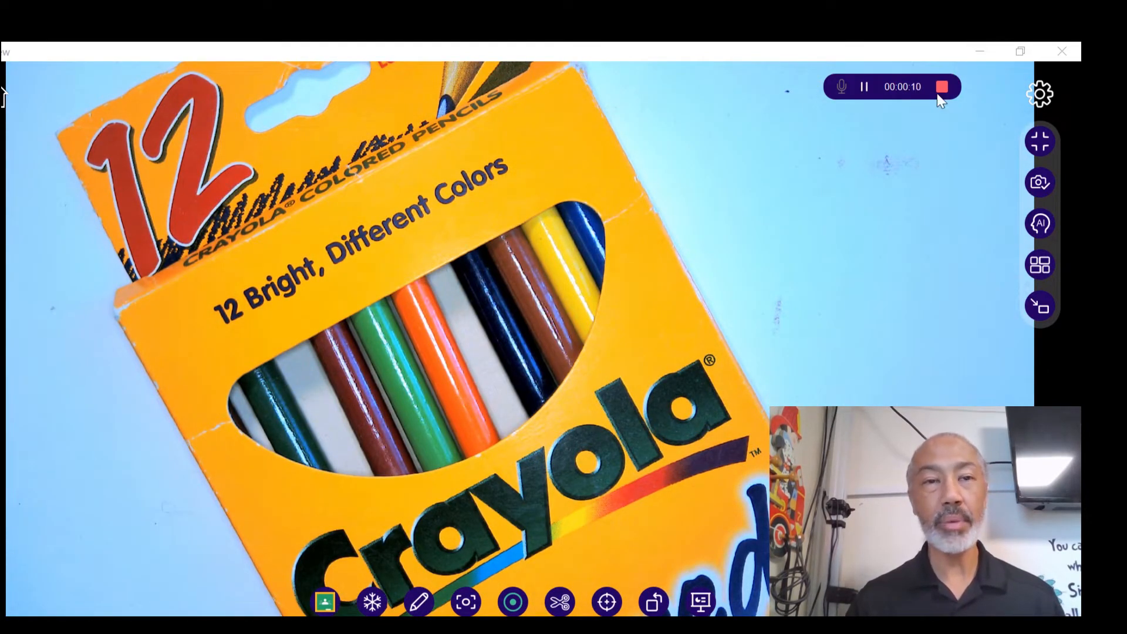
{"action": "left_click", "coordinate": [942, 87]}
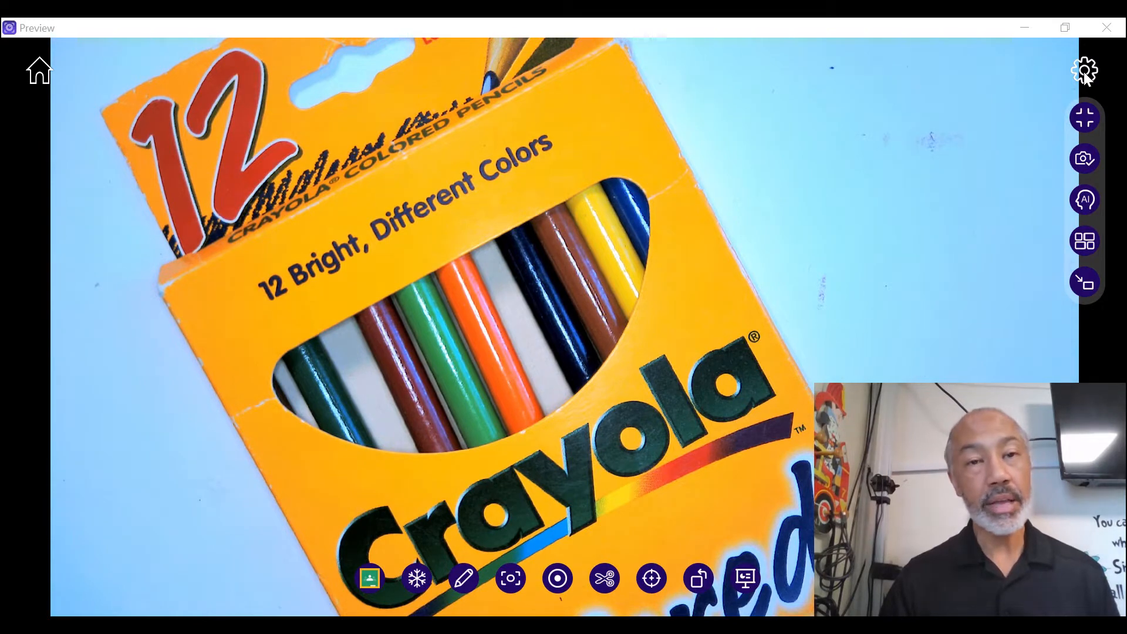
Step: Check the Record settings (MP4 format) and browse the Record File Path under Documents
{"action": "left_click", "coordinate": [1084, 70]}
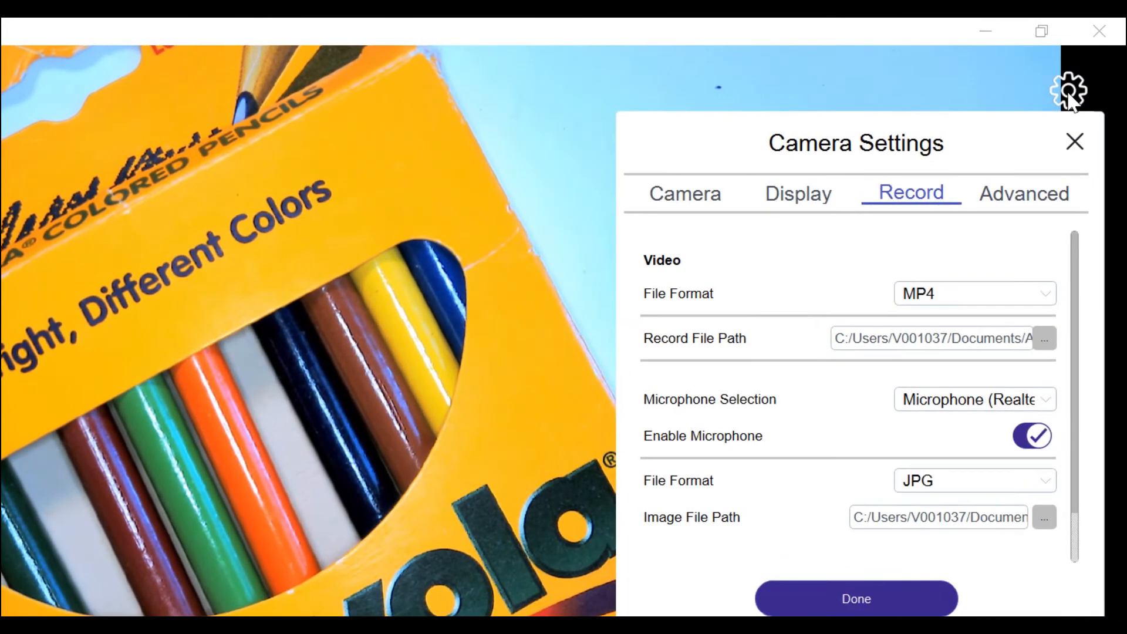
{"action": "mouse_move", "coordinate": [892, 218]}
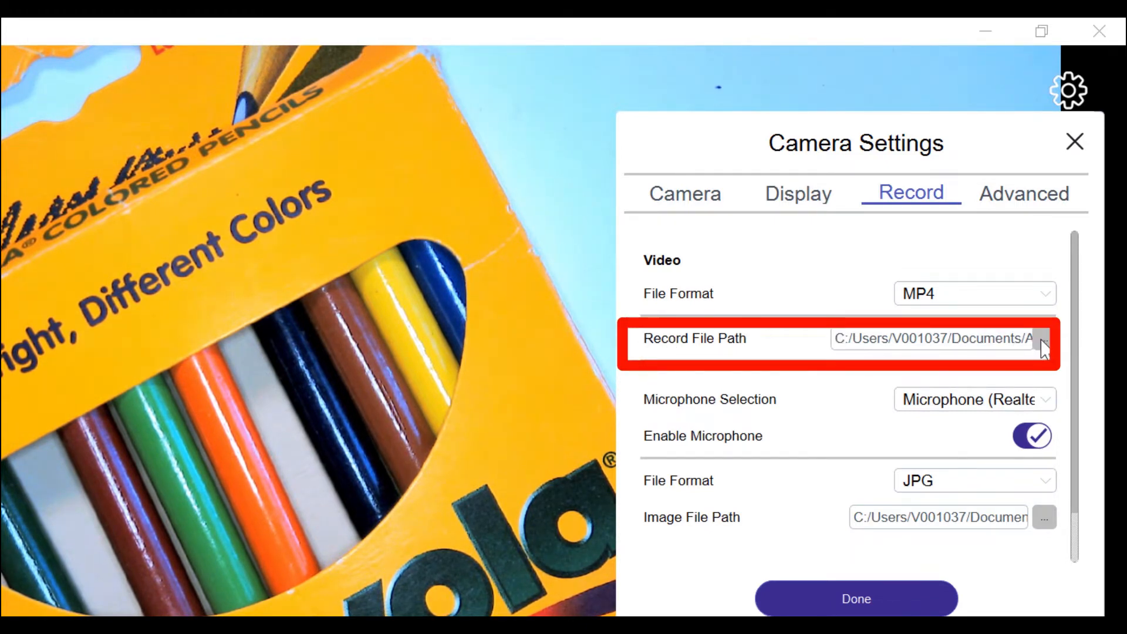
{"action": "left_click", "coordinate": [1046, 339]}
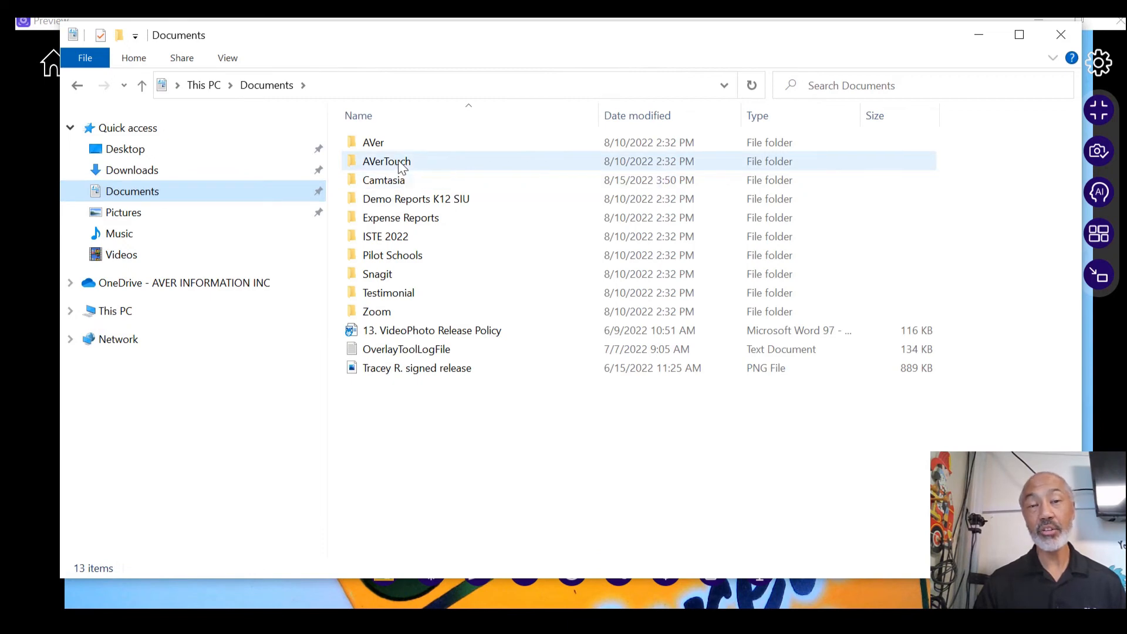
Step: Navigate to Documents > AVerTouch > Media Library > Video where the recording is saved
{"action": "double_click", "coordinate": [386, 161]}
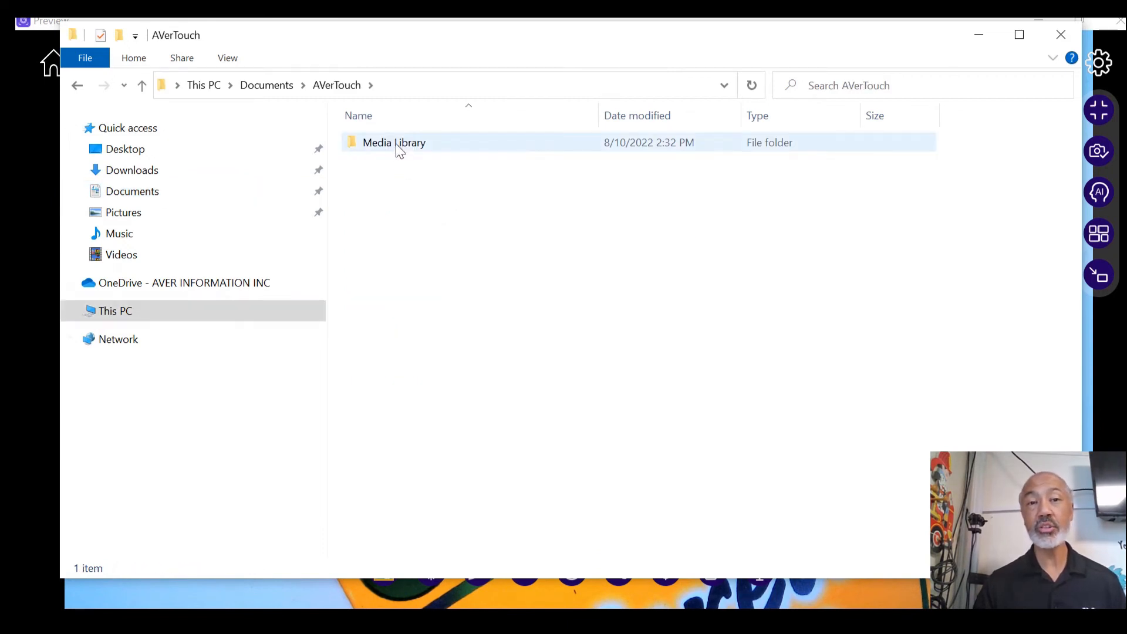
{"action": "double_click", "coordinate": [394, 142]}
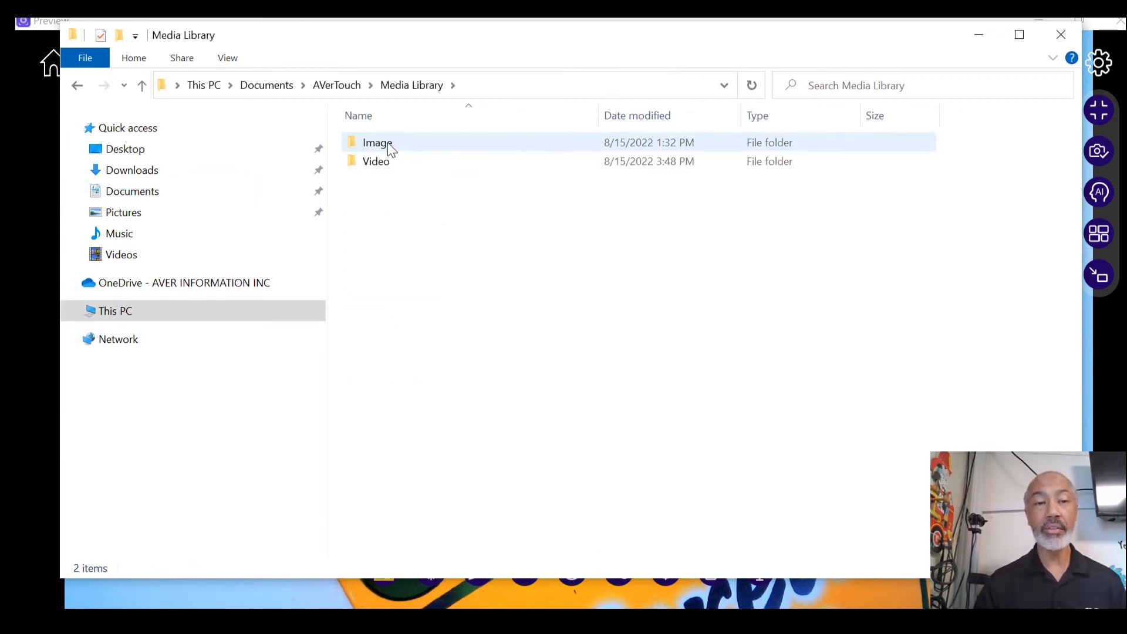
{"action": "mouse_move", "coordinate": [376, 161]}
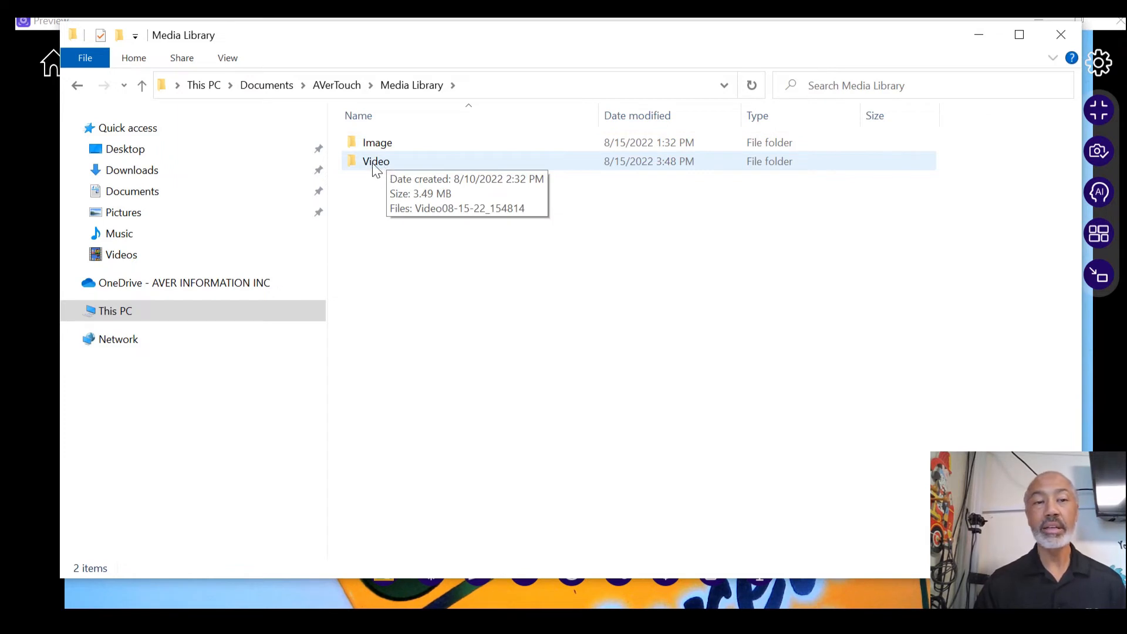
{"action": "double_click", "coordinate": [376, 161]}
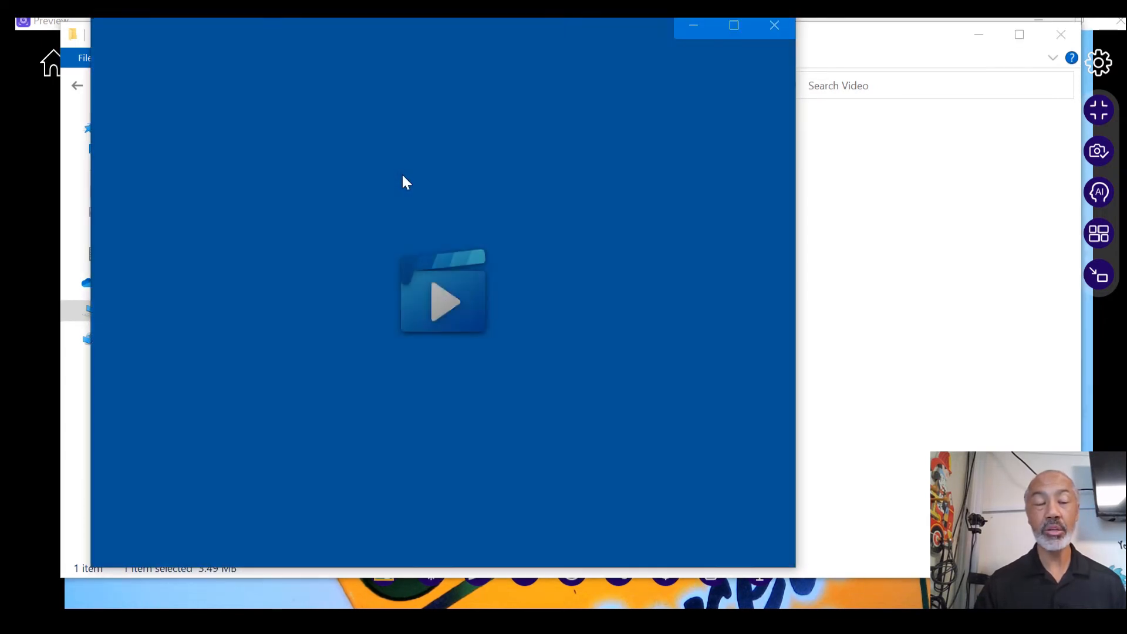
Step: Play back the recorded pencil-box video in Movies & TV and close the player
{"action": "left_click", "coordinate": [443, 302]}
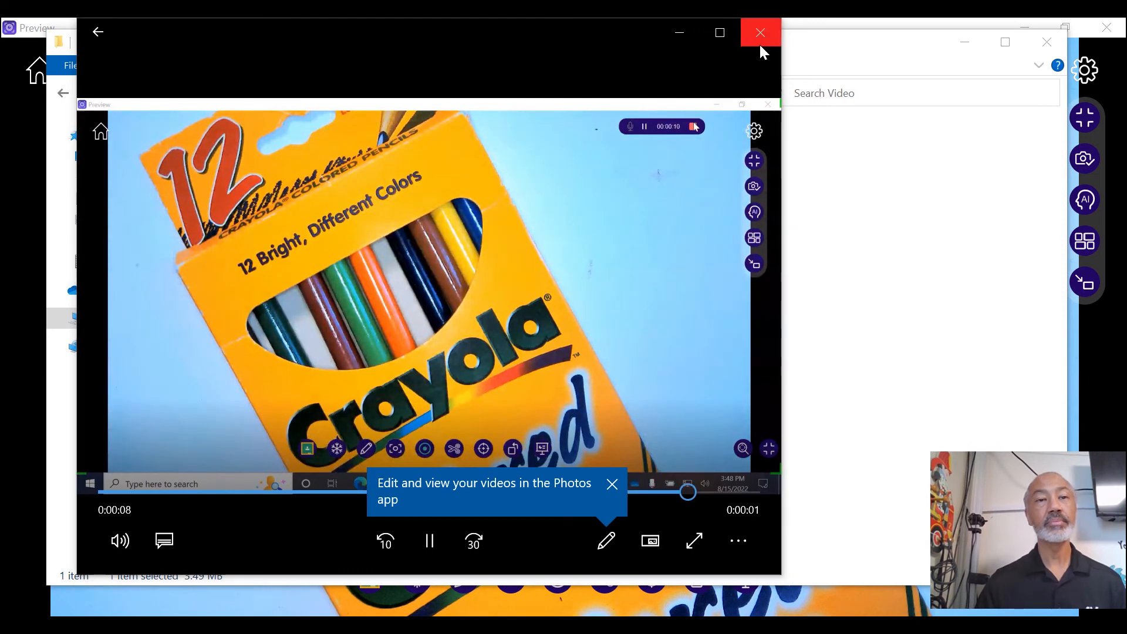
{"action": "left_click", "coordinate": [759, 33]}
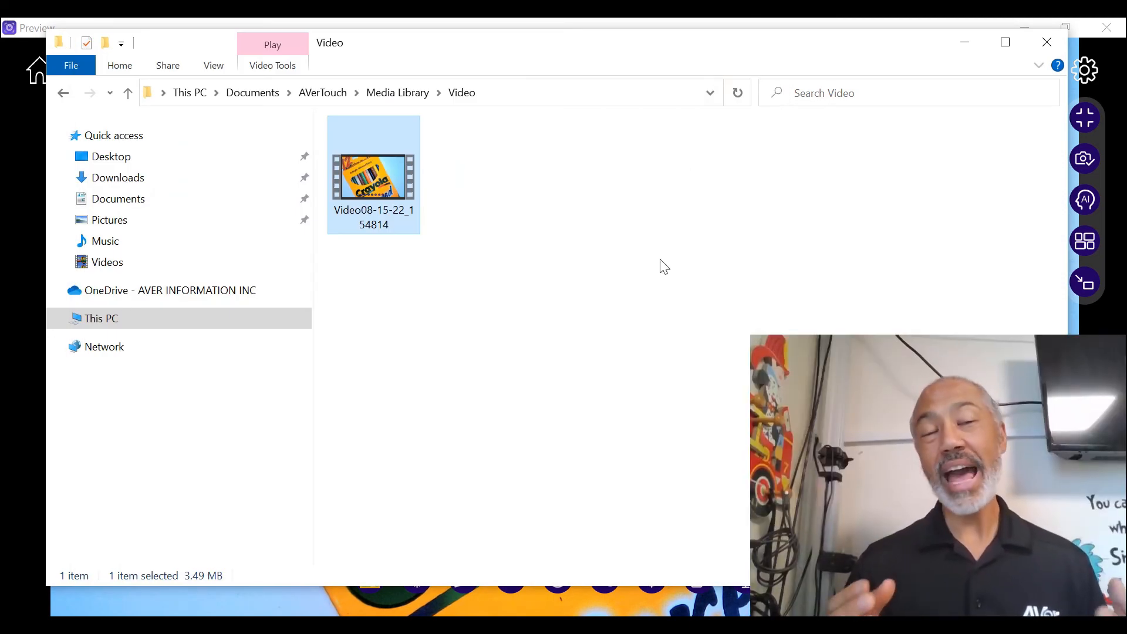